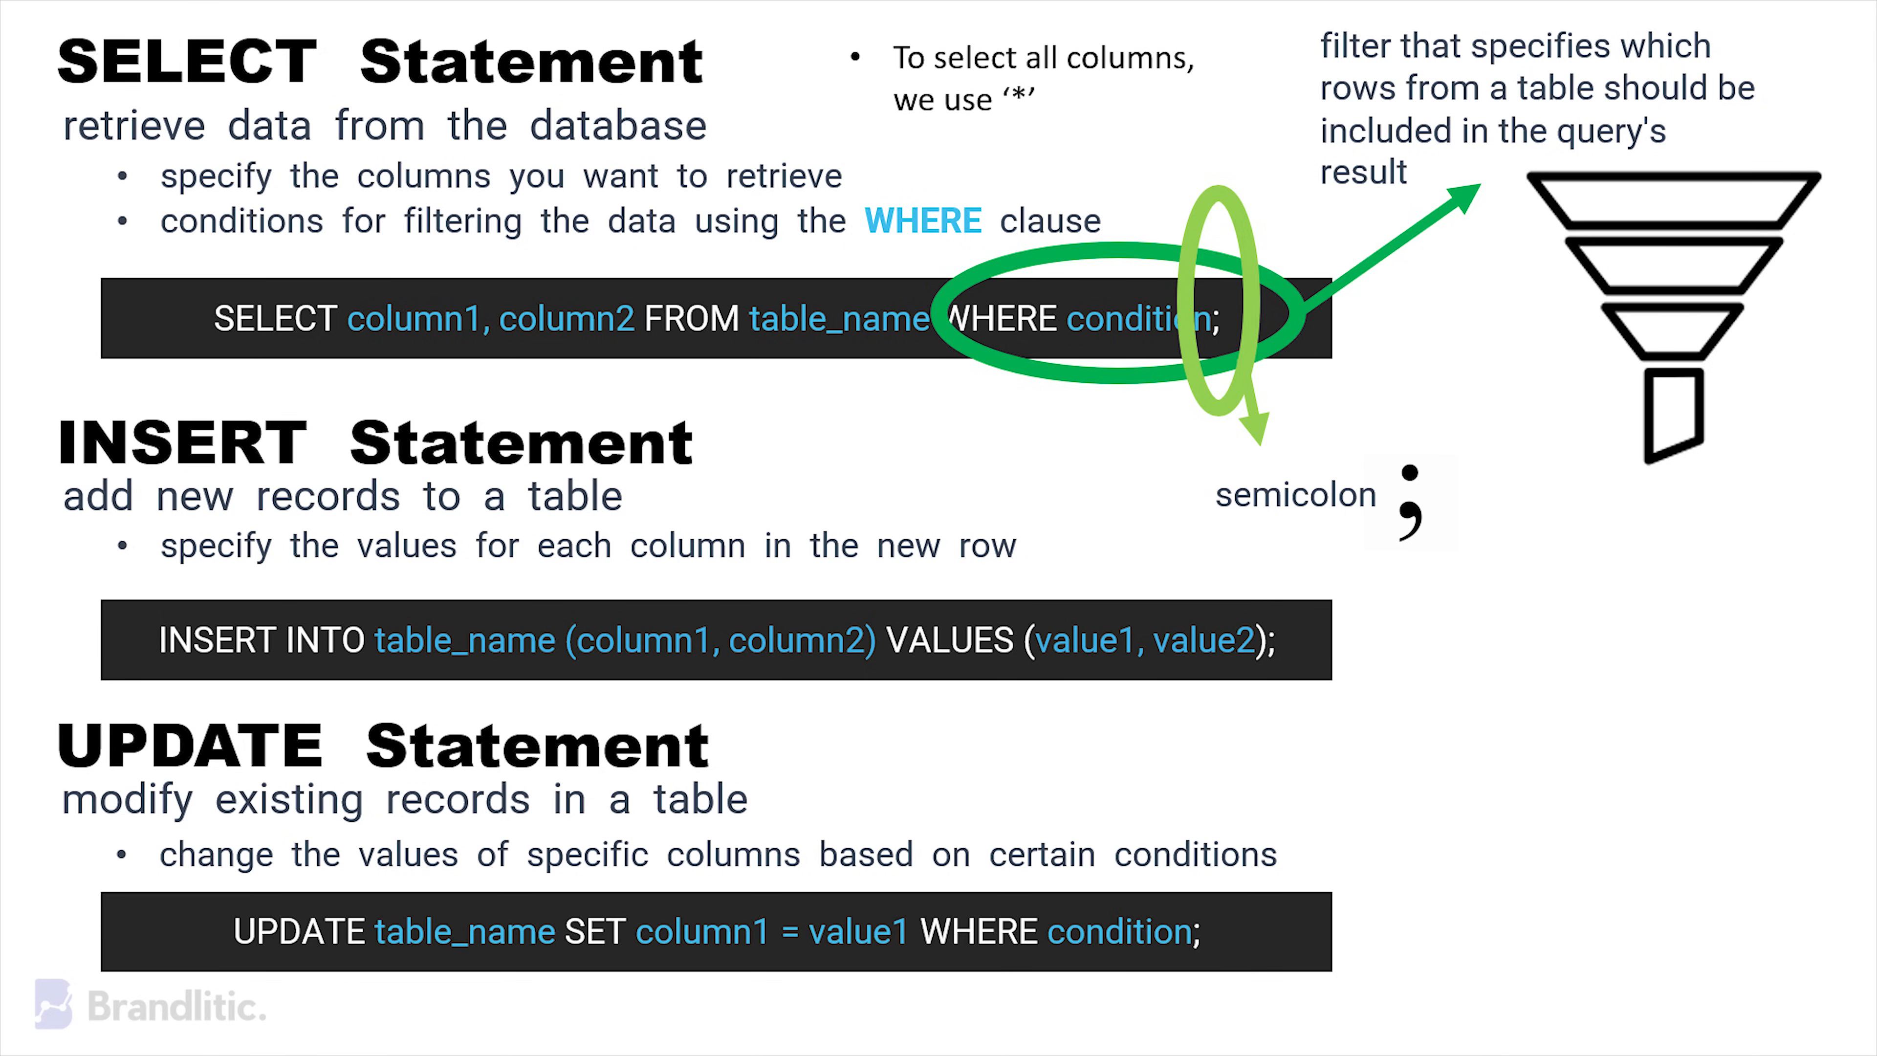
{"action": "key", "text": "Right"}
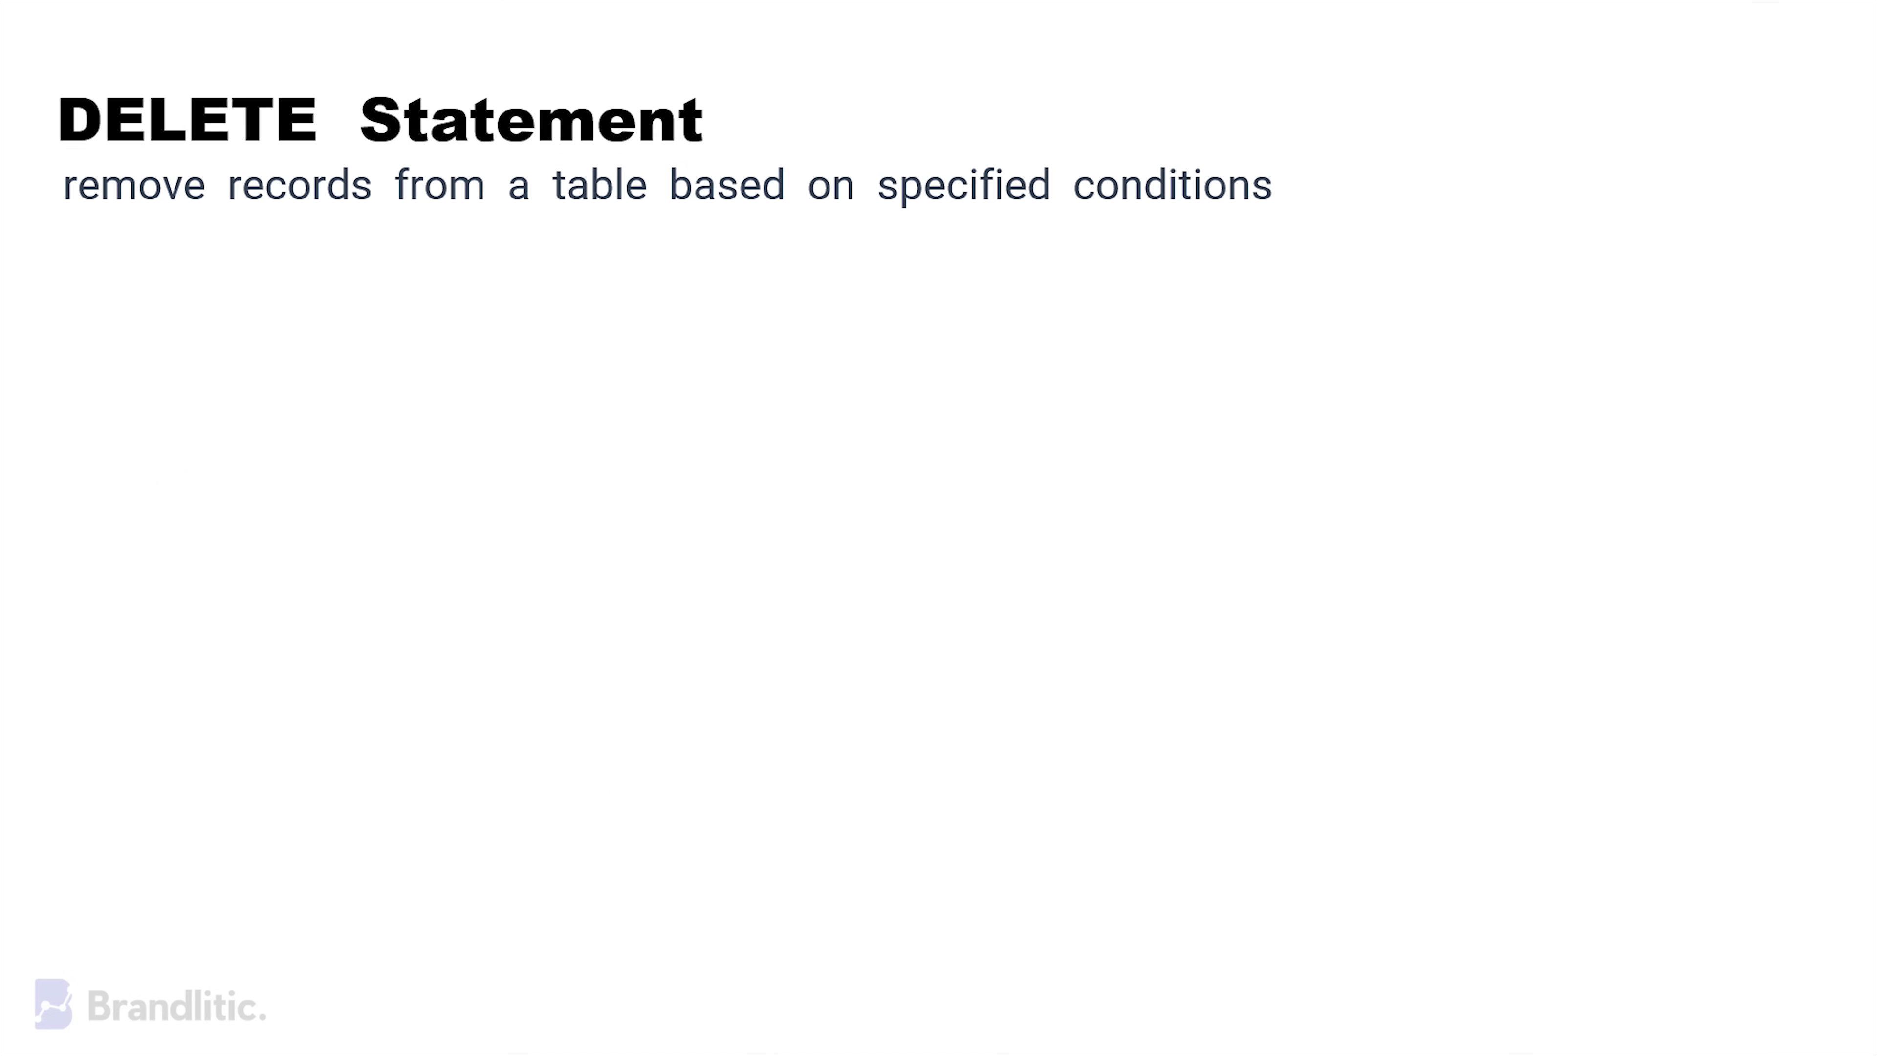